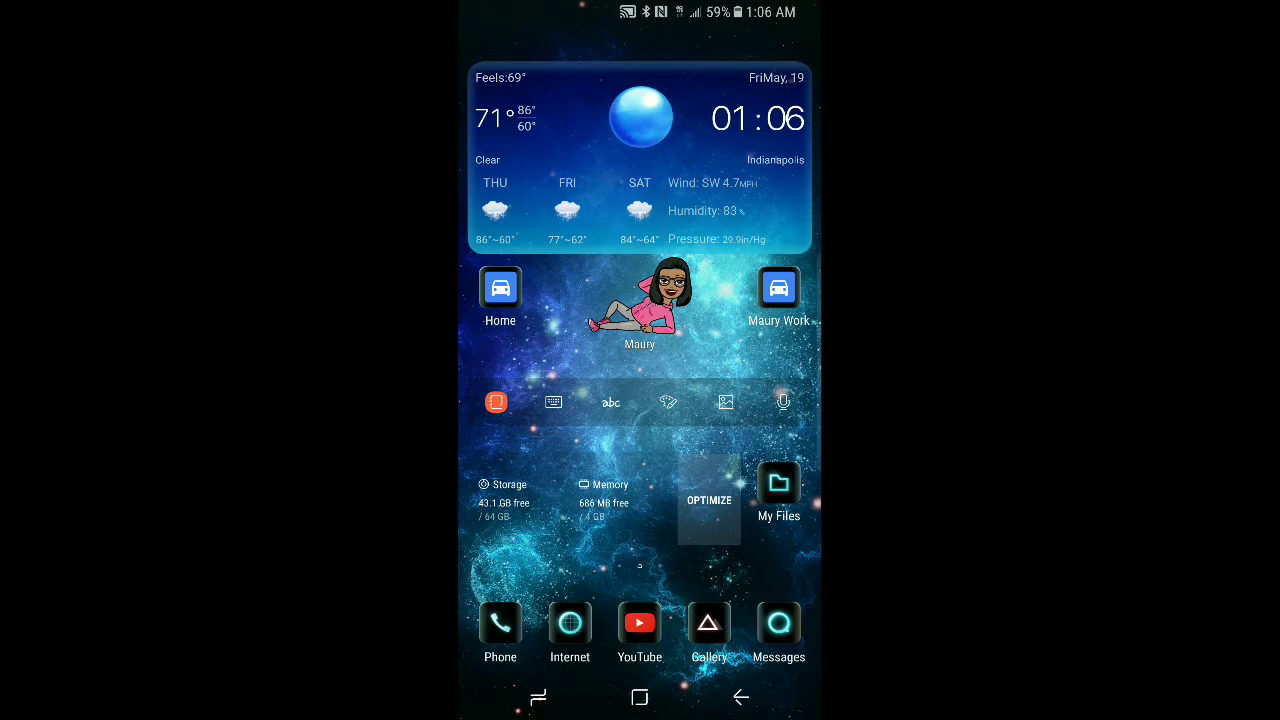
# Swipe the home screen sideways while reaching the Samsung Themes wallpapers gallery
pyautogui.hscroll(-3)
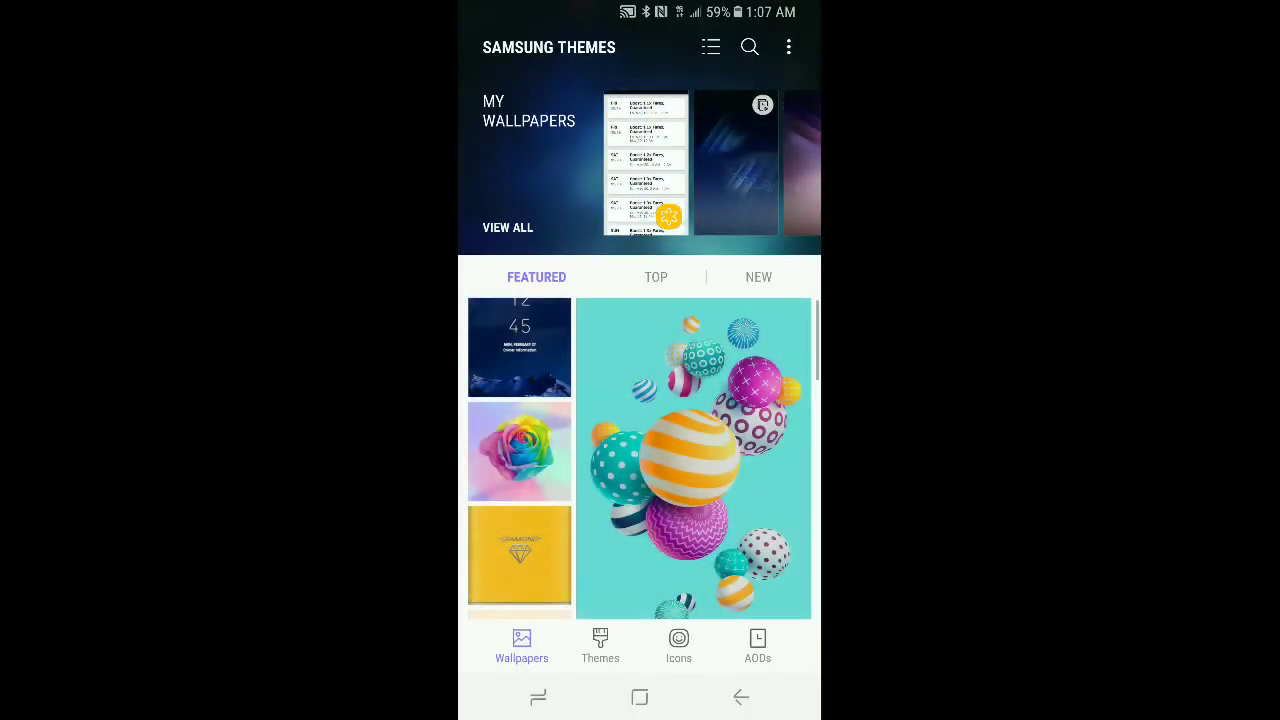
# Apply the default theme from Themes, replacing the galaxy wallpaper and custom icons with plain ones
pyautogui.click(600, 644)
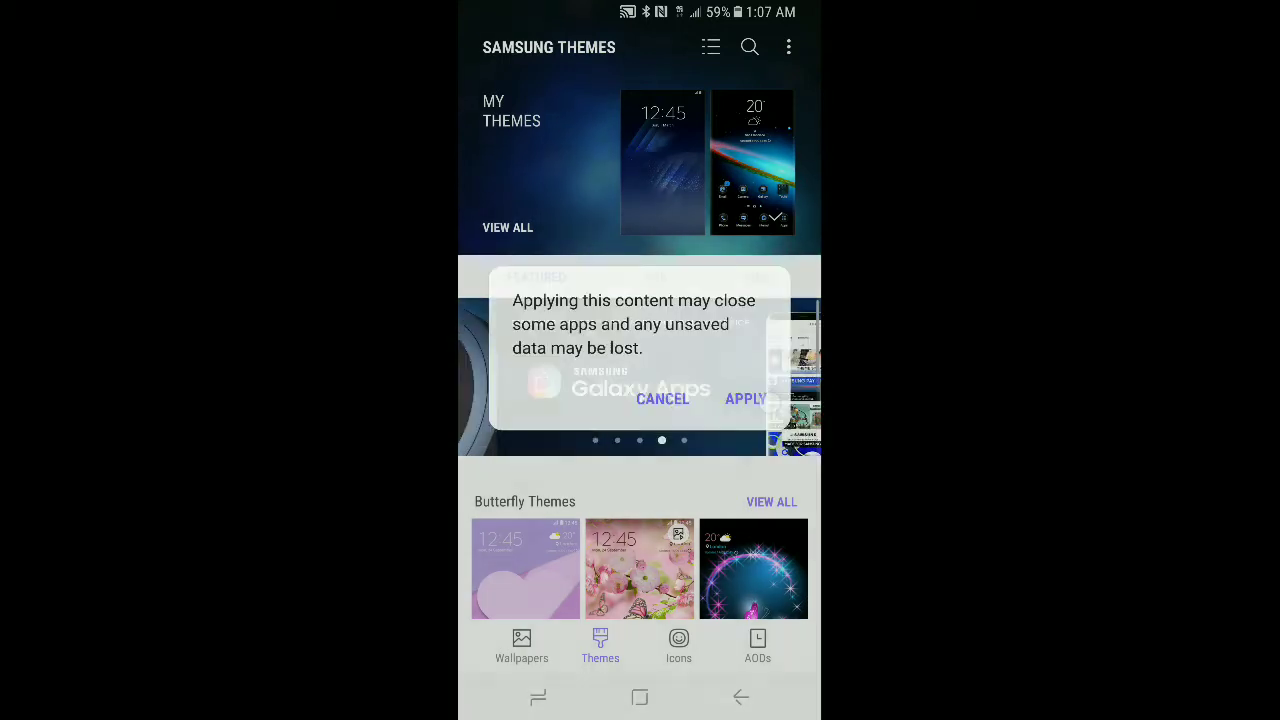
pyautogui.click(744, 400)
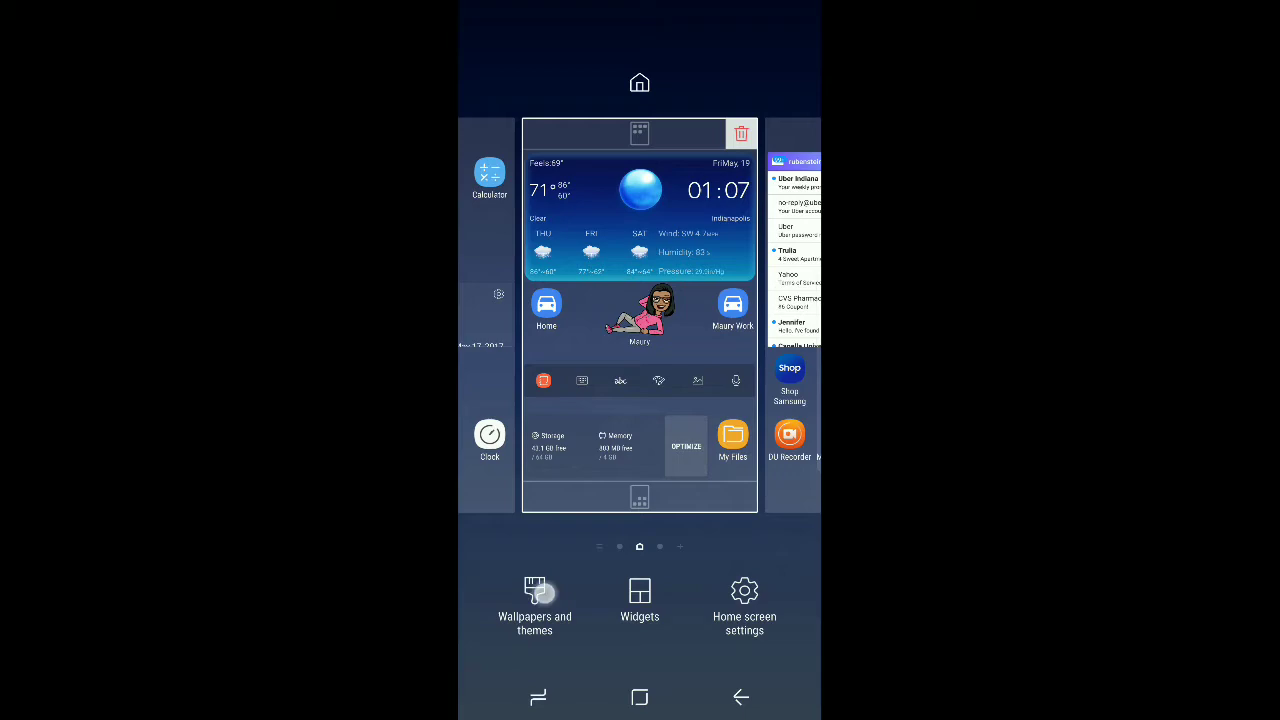
# Browse the Wallpapers, Icons and AODs sections of Samsung Themes, then return home
pyautogui.click(534, 600)
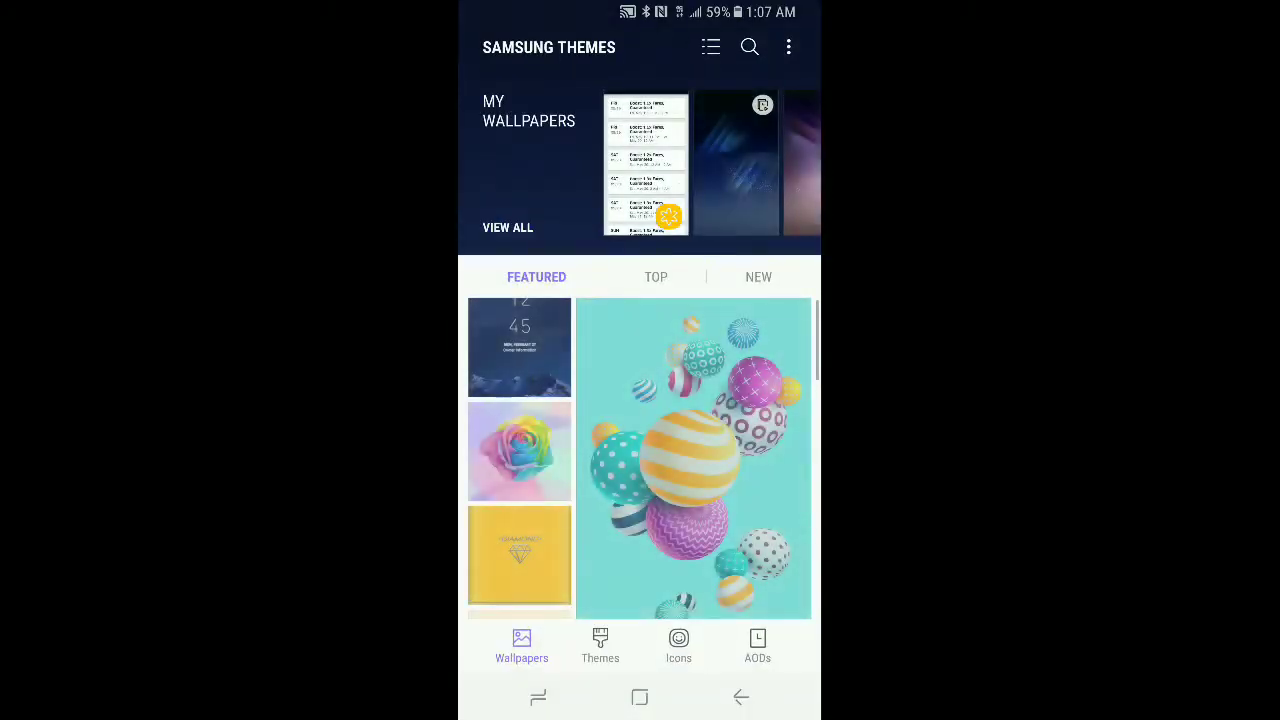
pyautogui.click(678, 644)
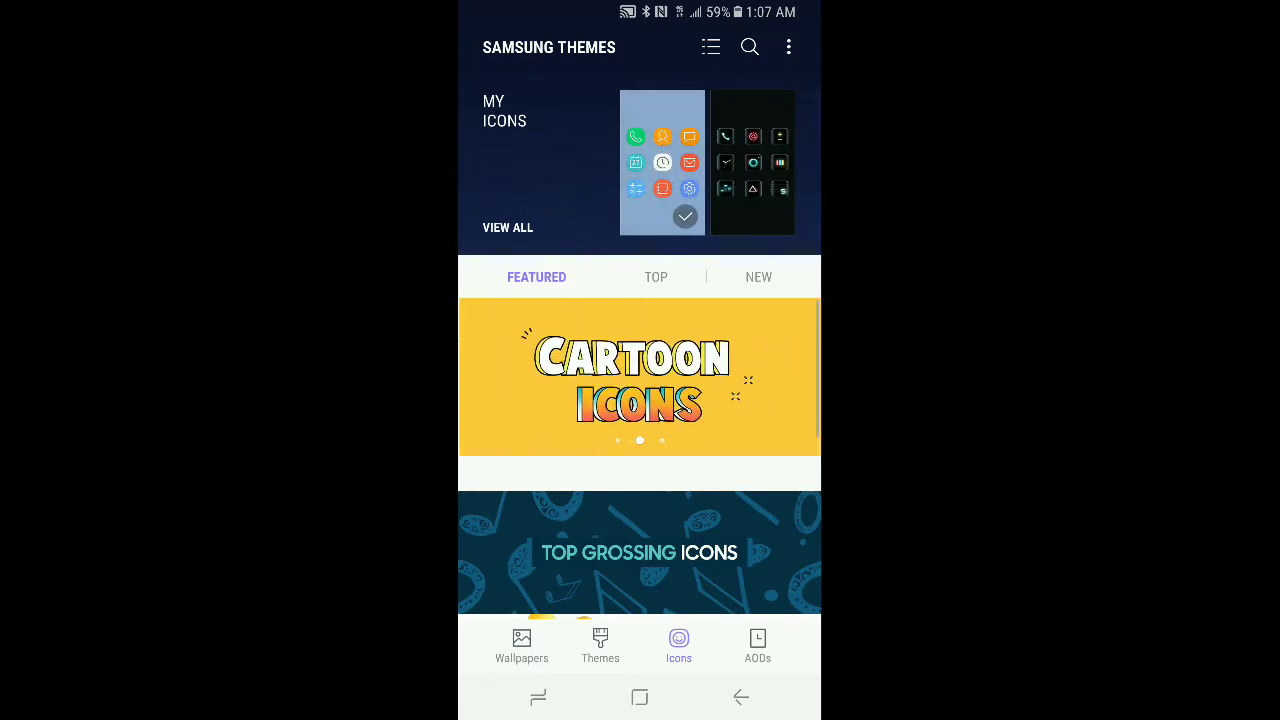
pyautogui.click(756, 644)
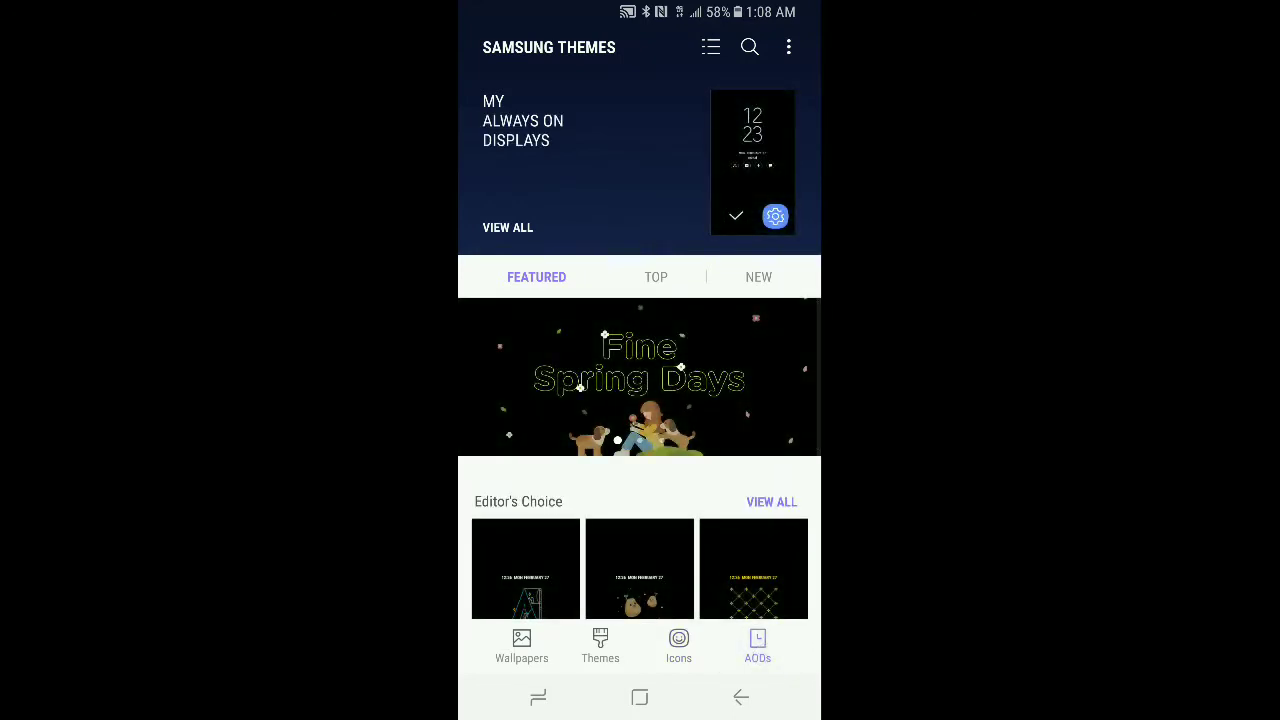
pyautogui.click(740, 696)
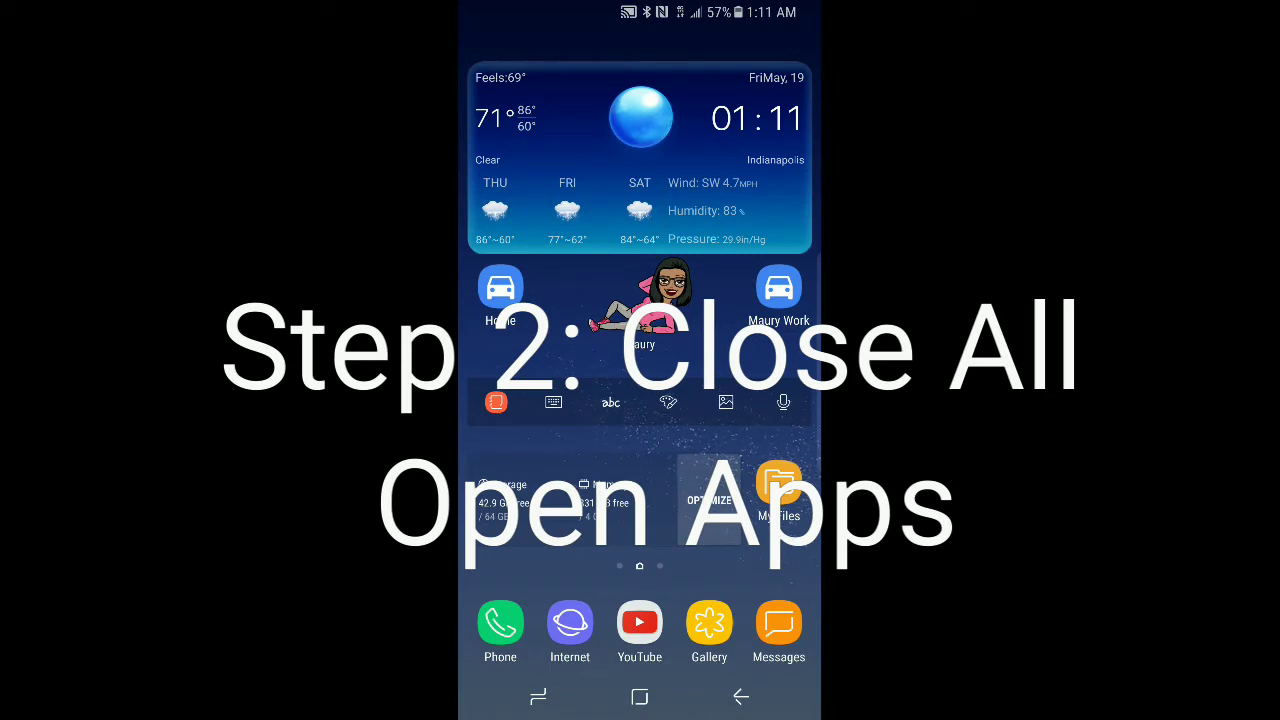
# Bring up the recent apps list and close all open apps, including Samsung Internet and Gallery
pyautogui.click(538, 696)
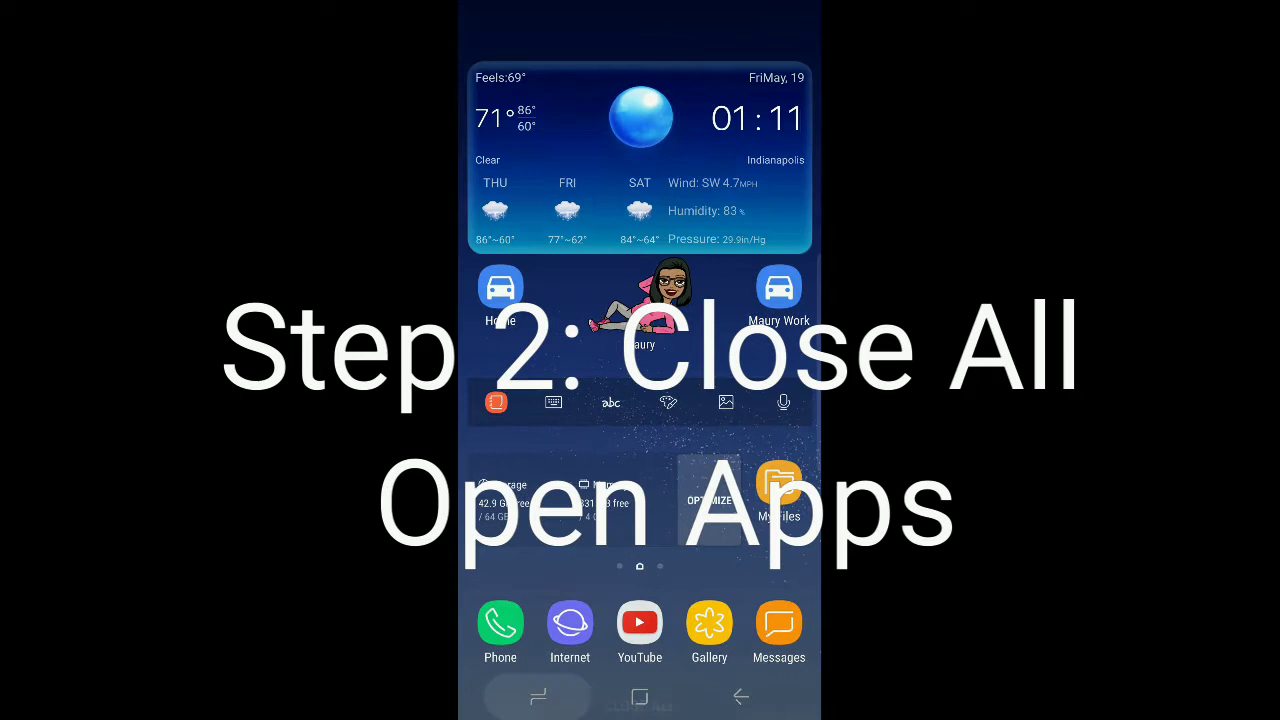
pyautogui.click(640, 696)
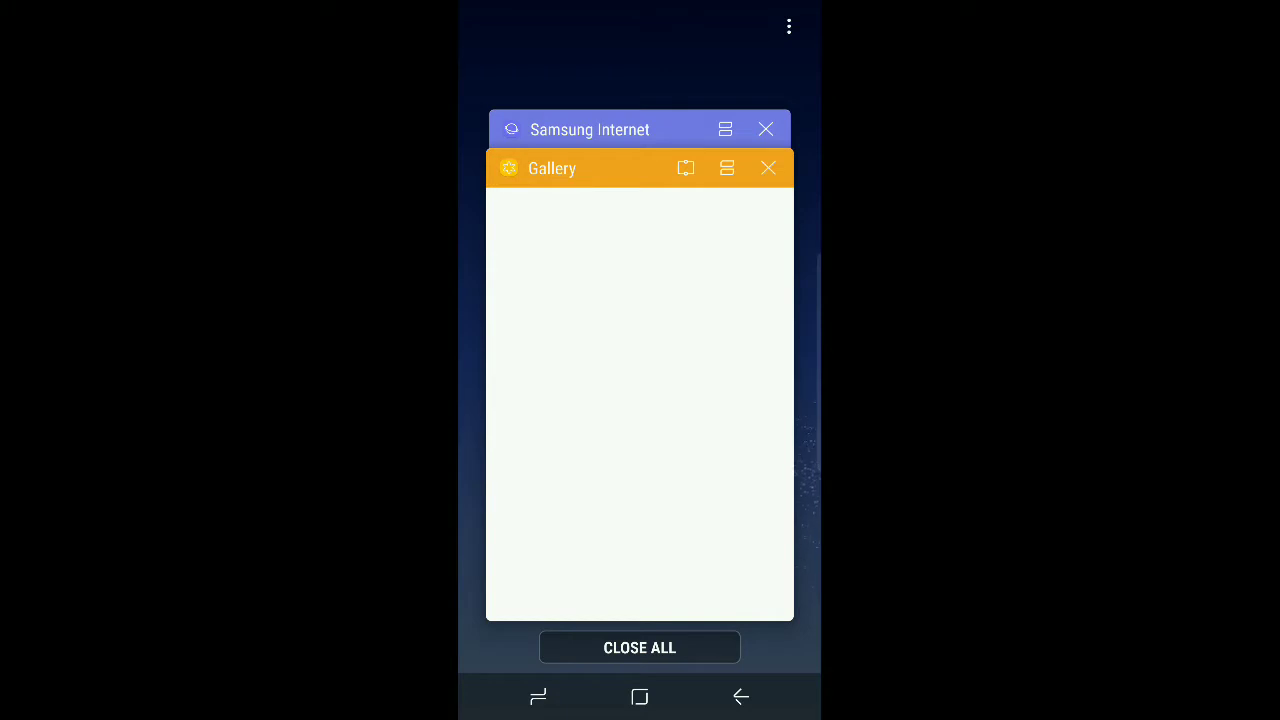
pyautogui.click(640, 648)
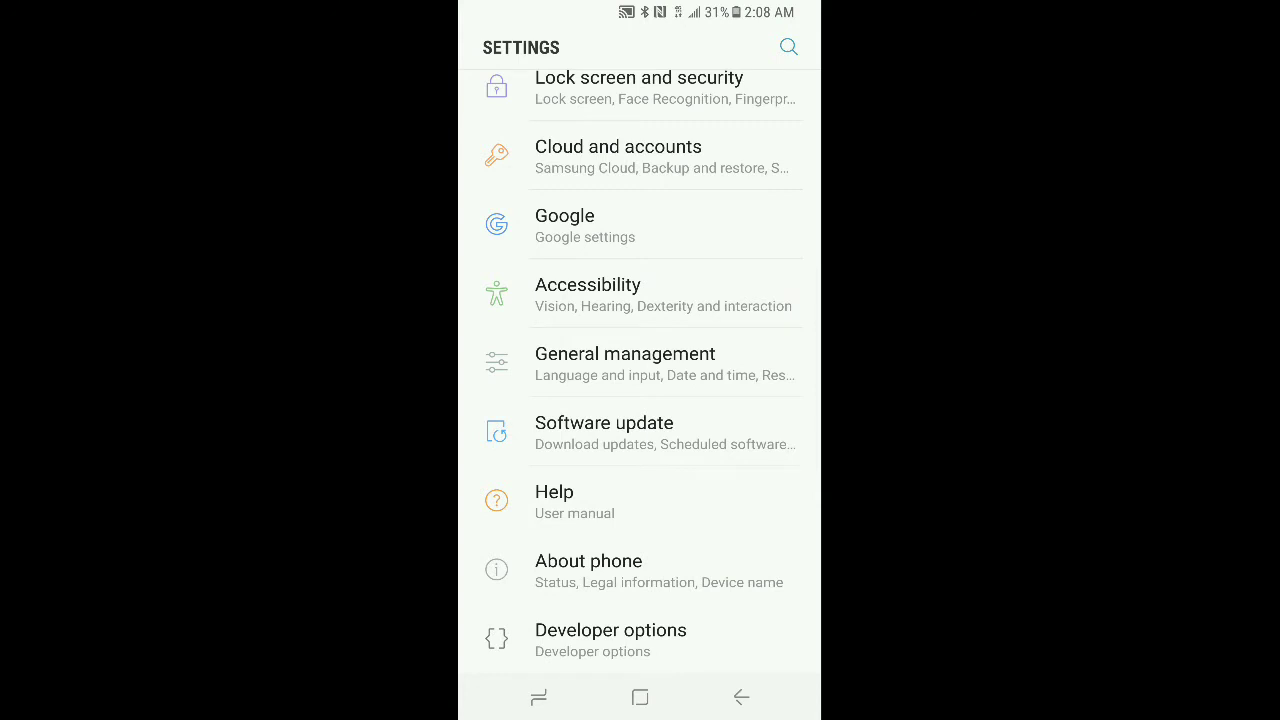
# Reach Backup and restore under Cloud and accounts in Settings
pyautogui.click(640, 156)
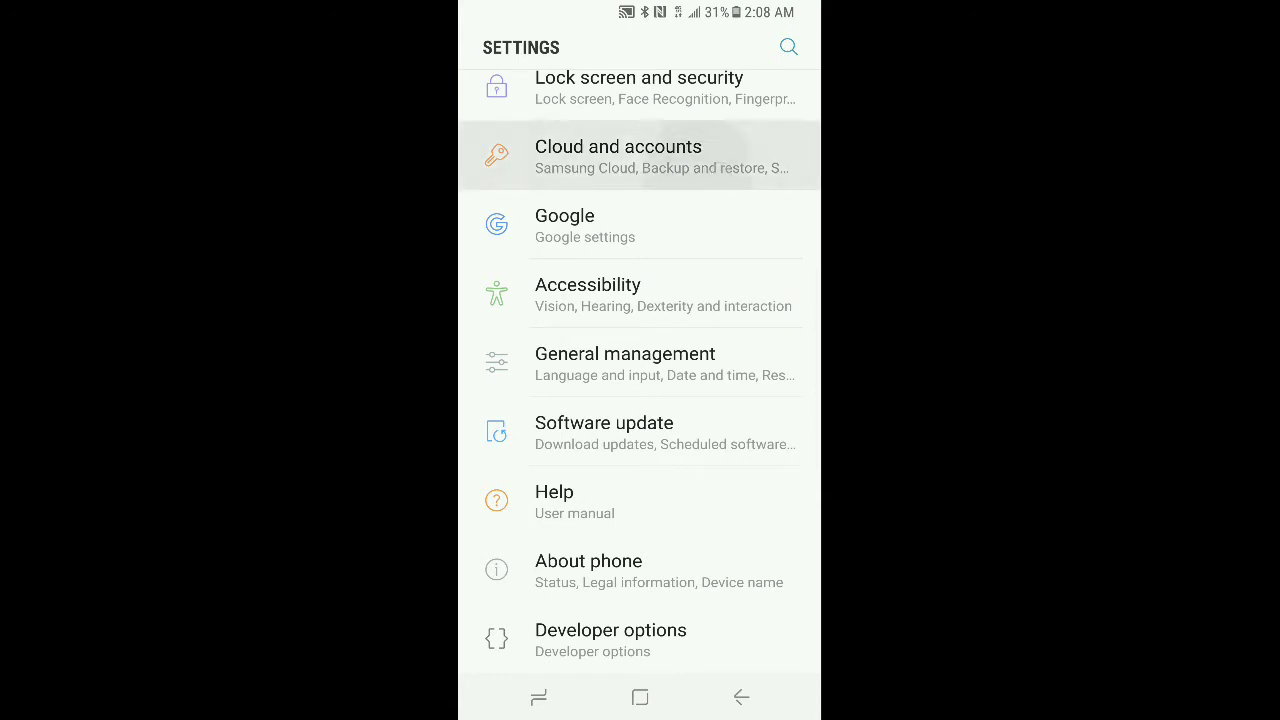
pyautogui.click(616, 156)
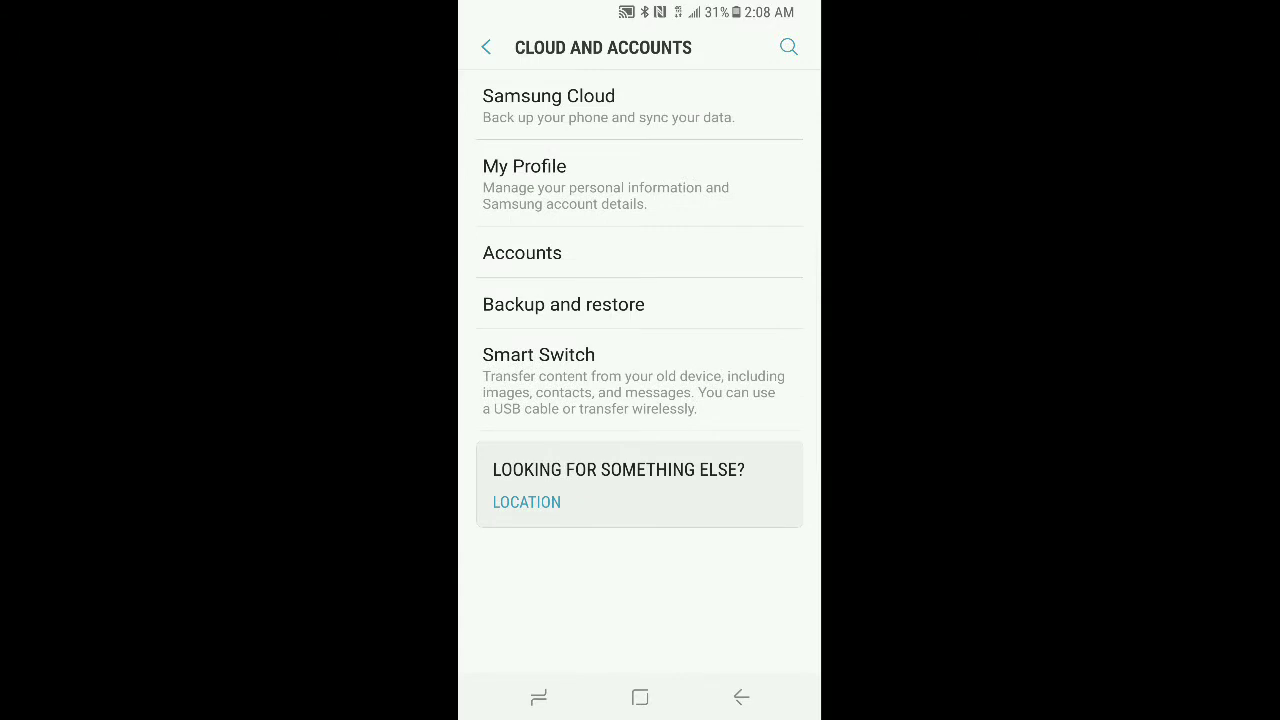
pyautogui.click(562, 304)
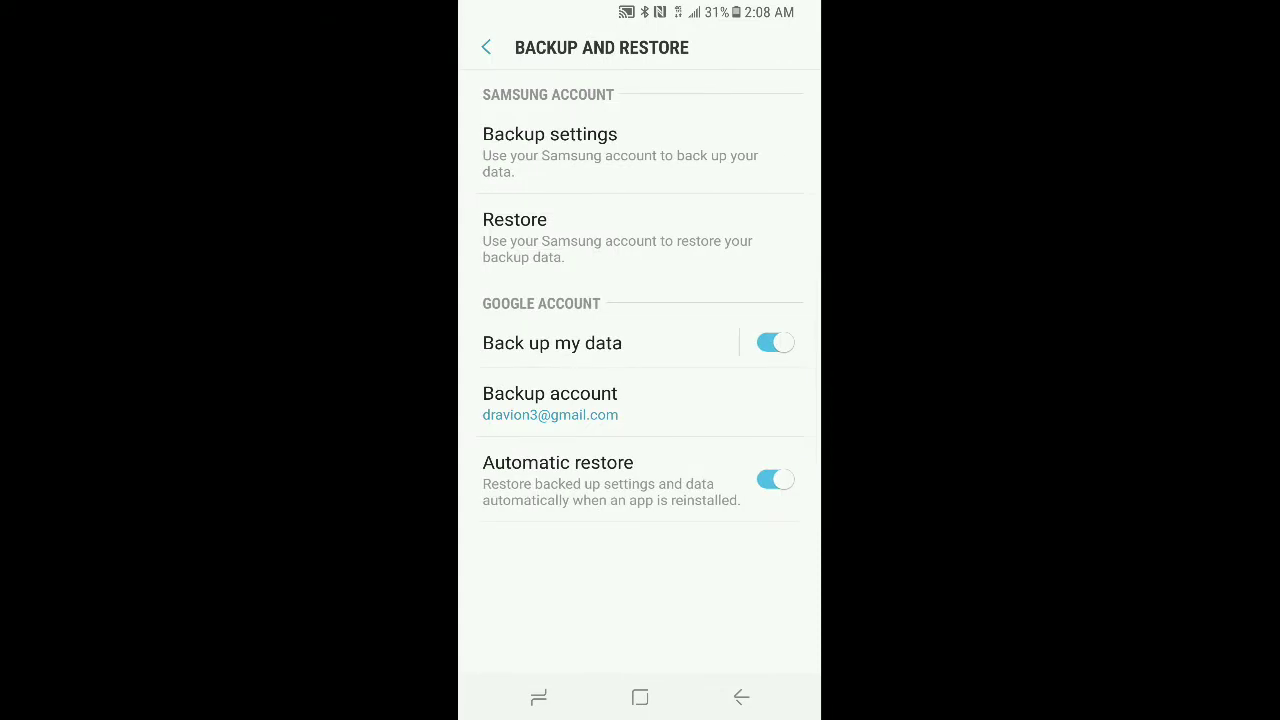
# Reach the Samsung account Backup settings listing Phone, Clock, Apps and Settings
pyautogui.click(720, 152)
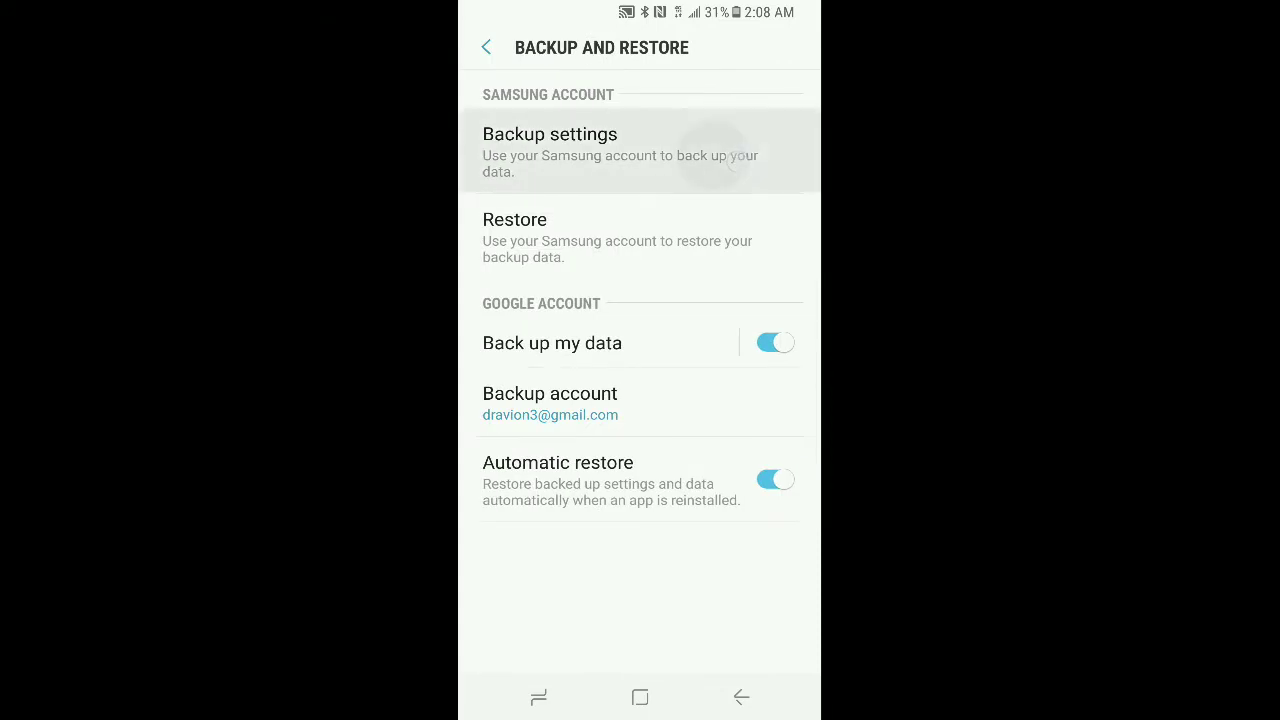
pyautogui.click(548, 150)
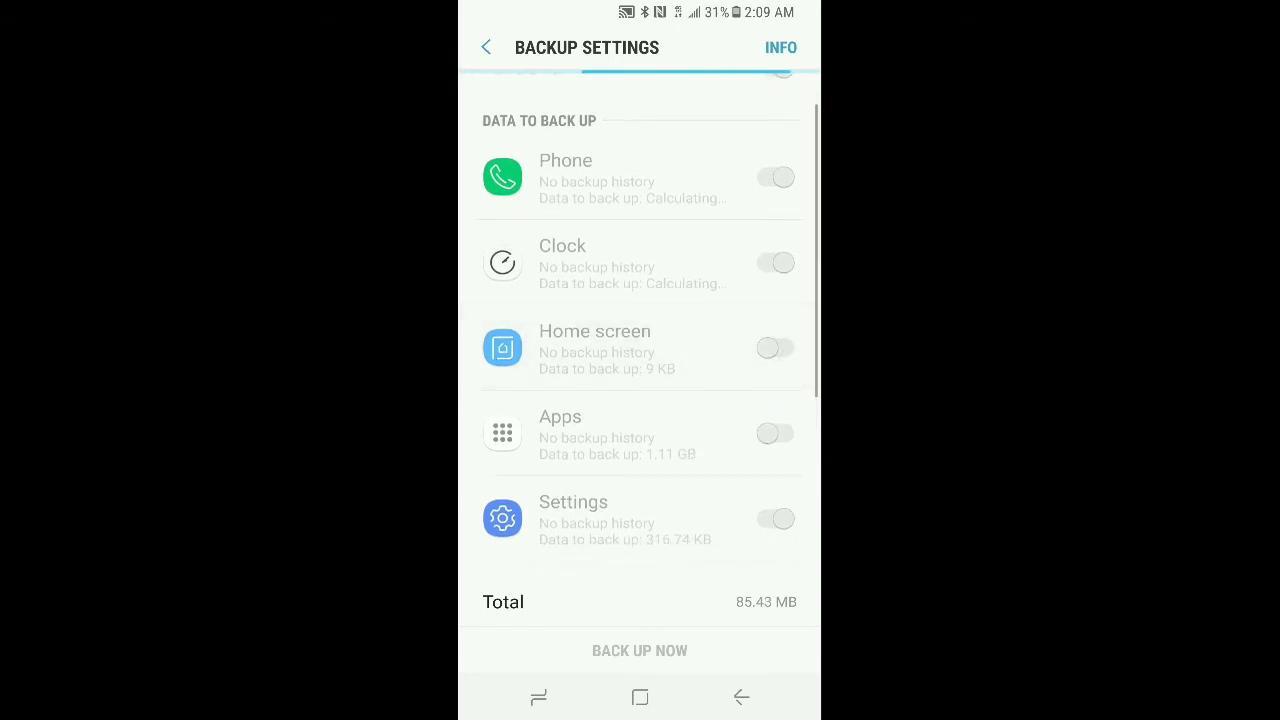
# Turn on Apps in the Samsung Cloud backup list, then return to Backup and restore
pyautogui.scroll(-3)
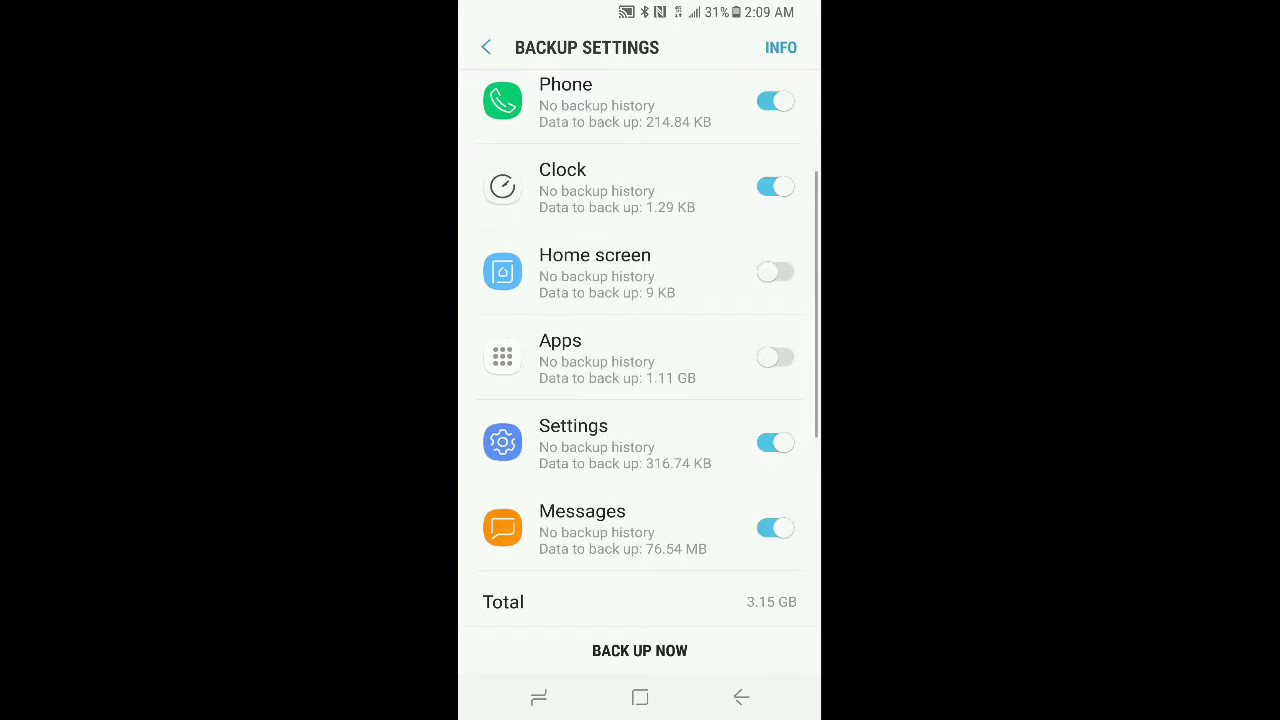
pyautogui.click(774, 356)
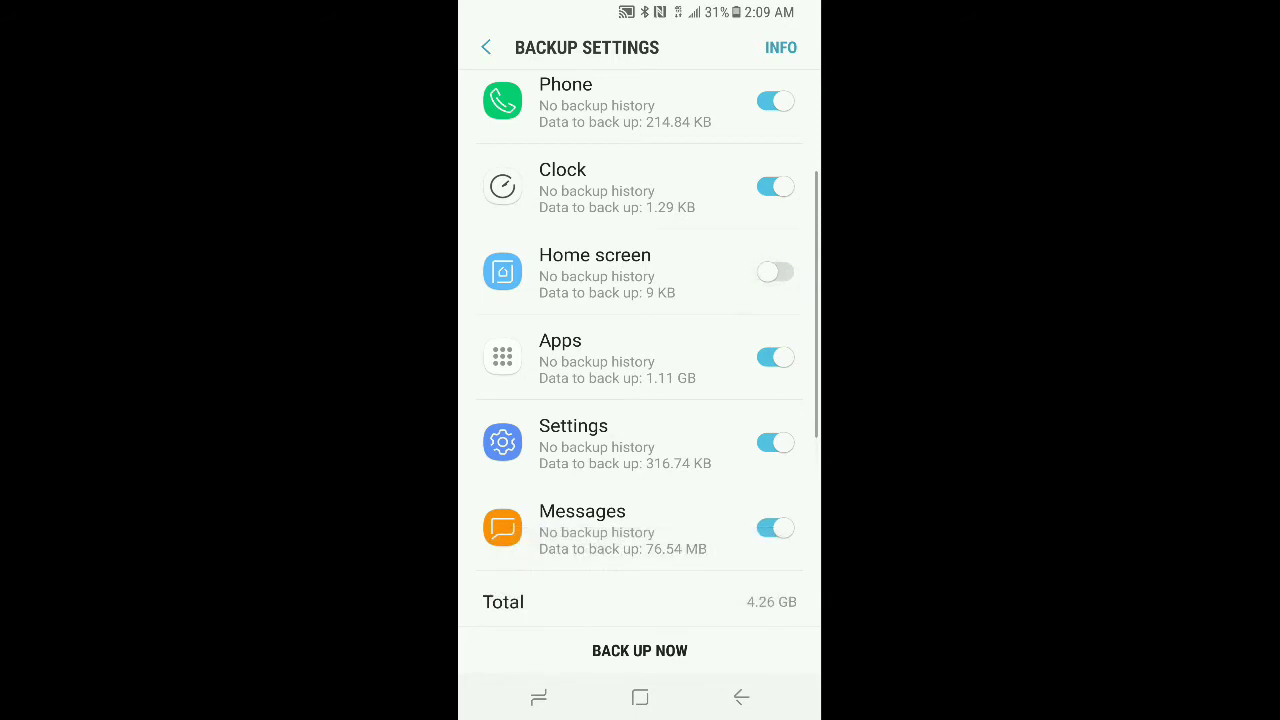
pyautogui.click(776, 356)
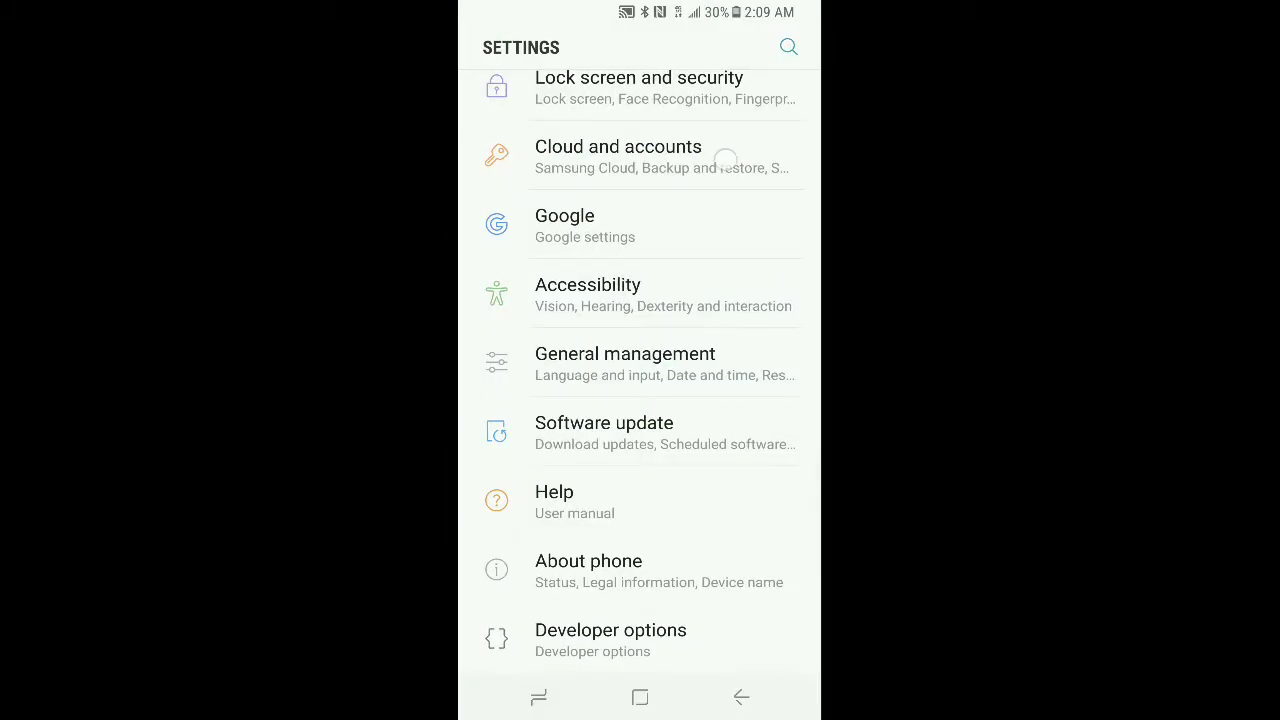
pyautogui.click(616, 156)
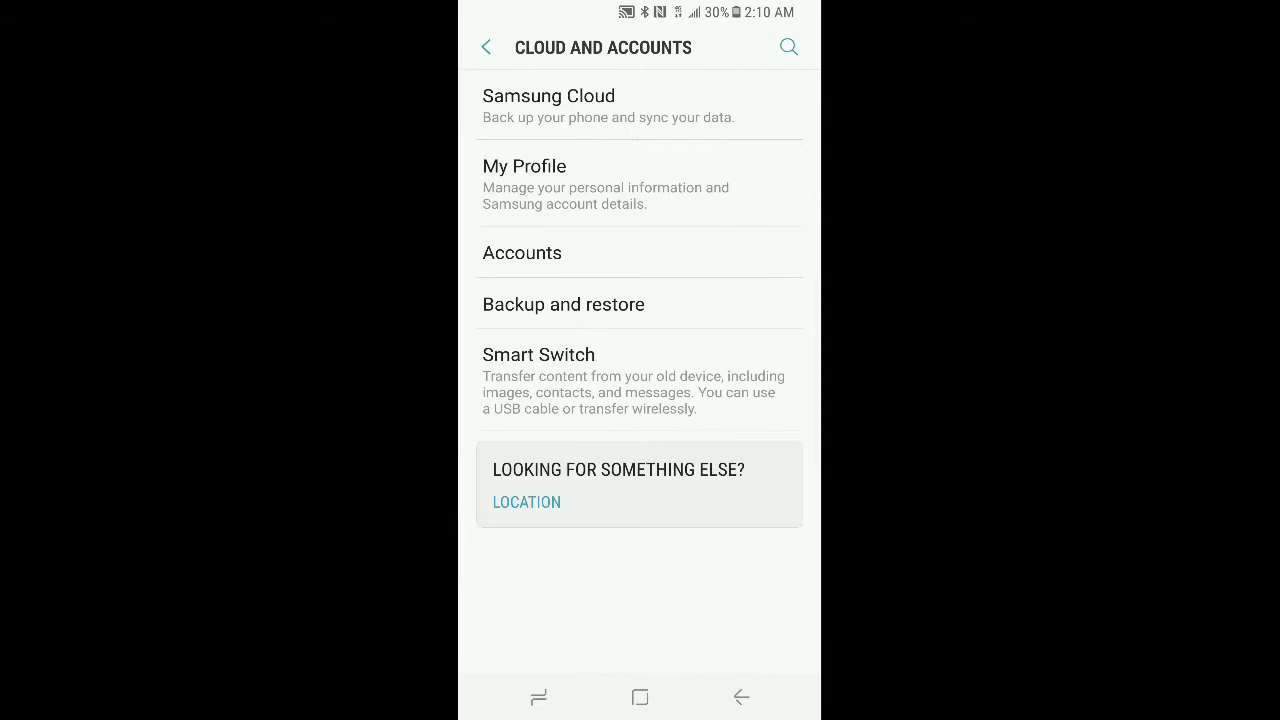
pyautogui.click(564, 304)
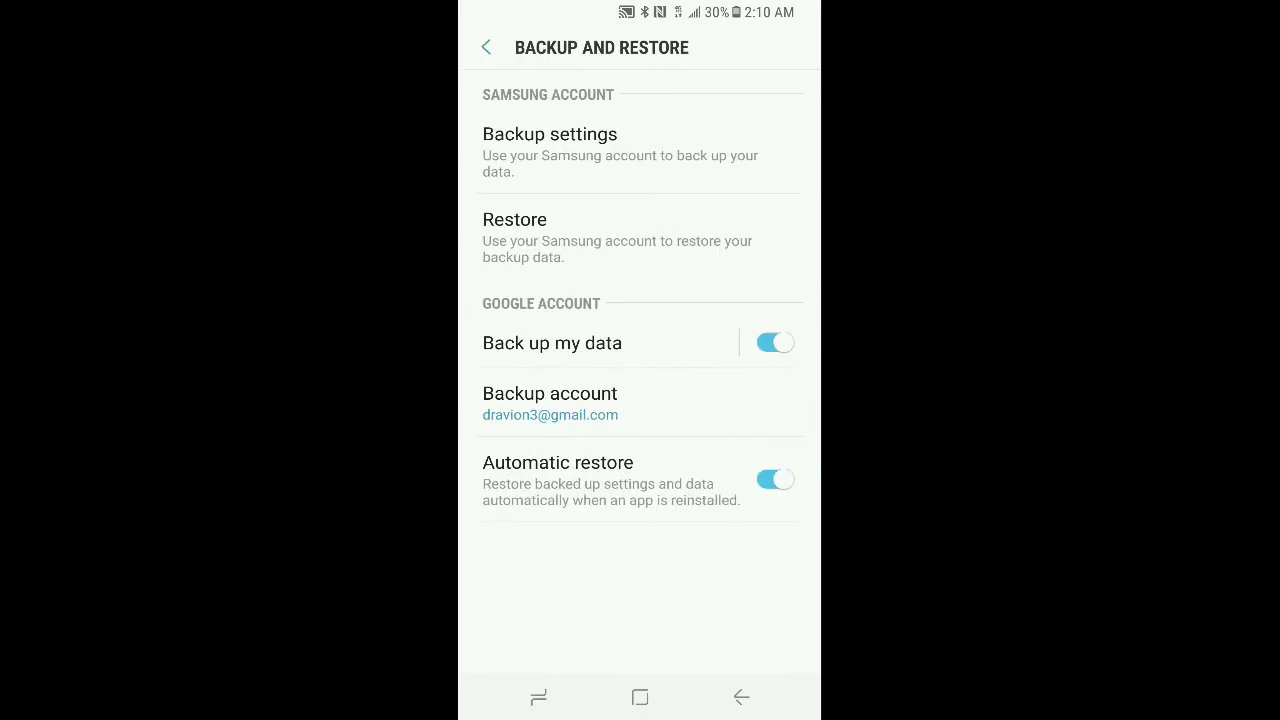
# Start a Samsung account restore with the Galaxy S8 backup selected as the source device
pyautogui.click(514, 218)
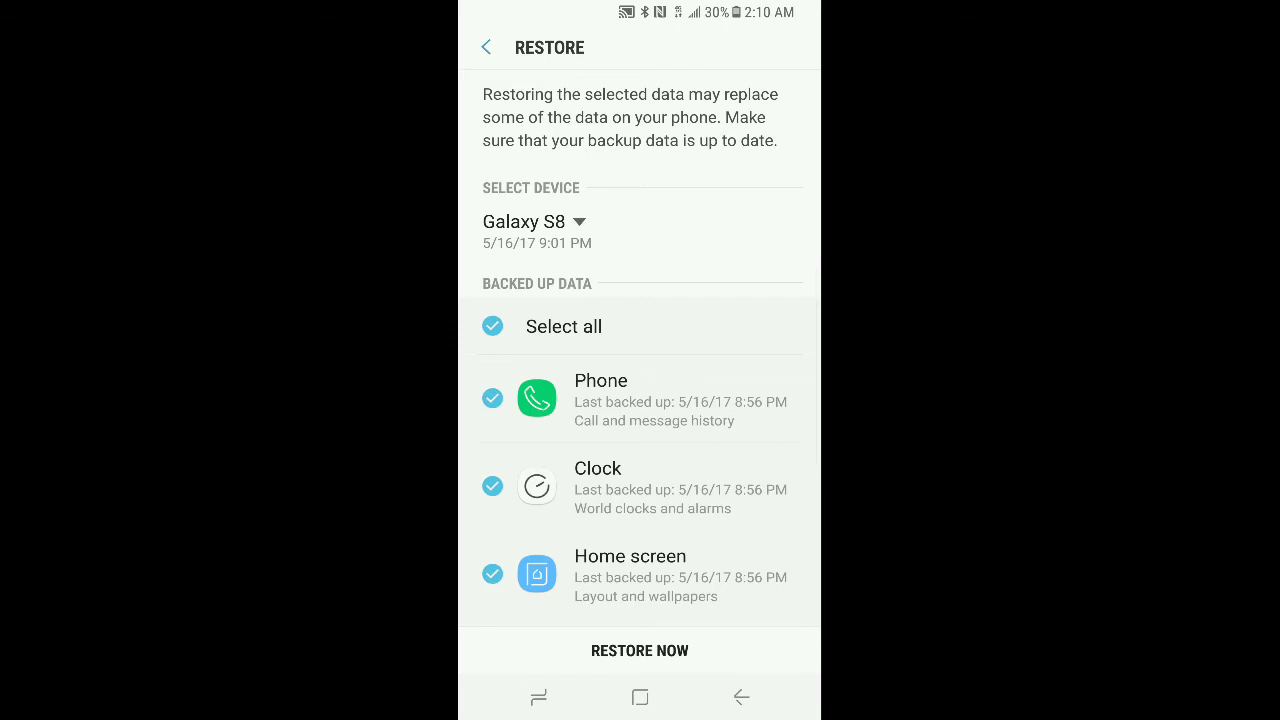
pyautogui.click(536, 220)
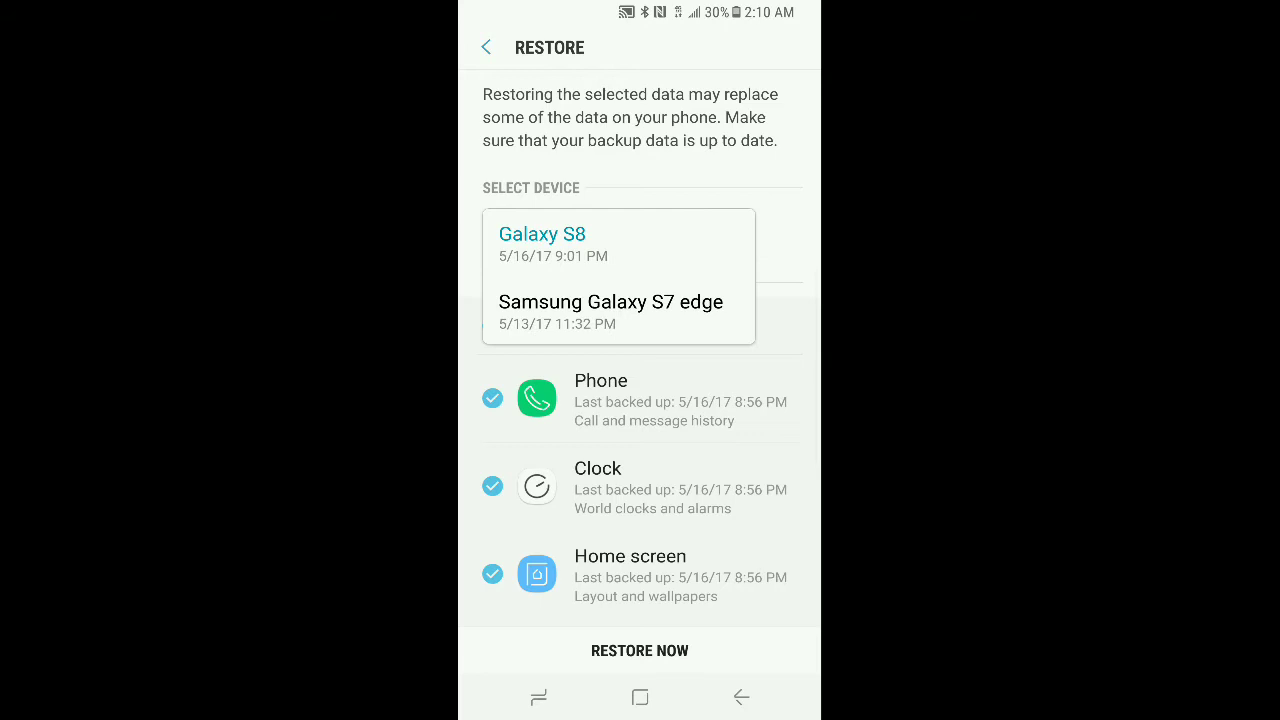
pyautogui.click(618, 244)
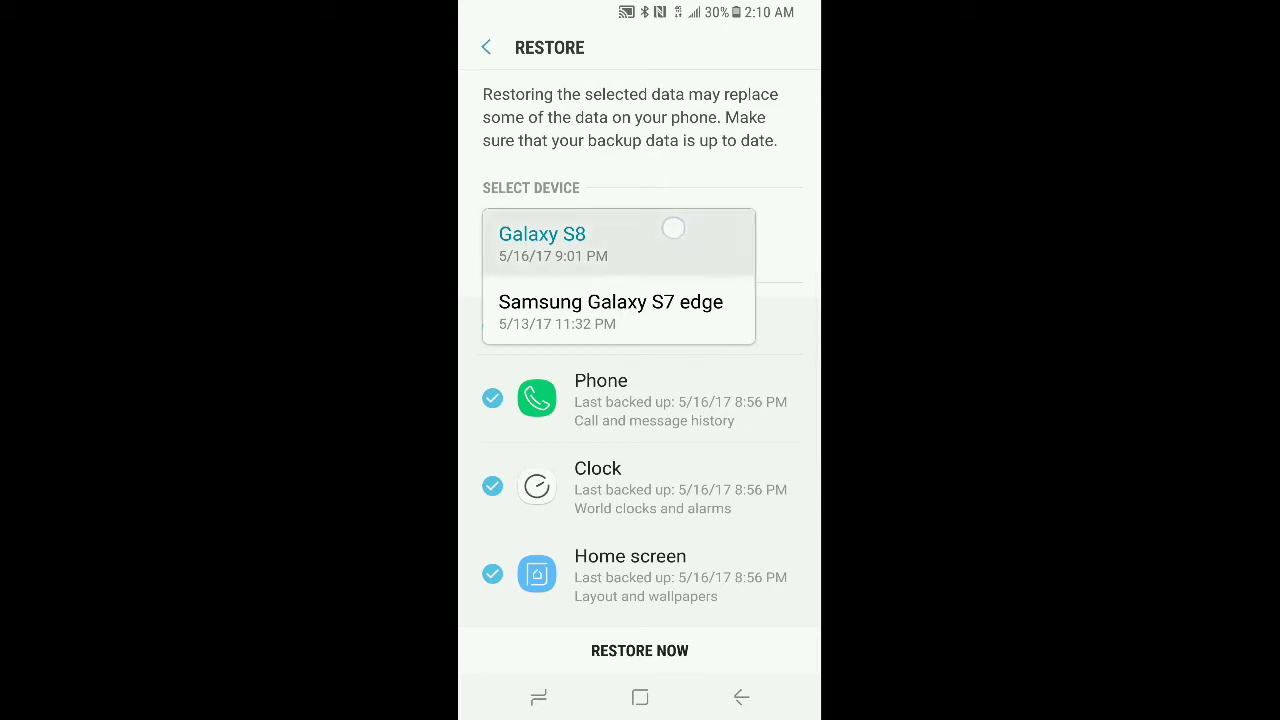
pyautogui.click(542, 234)
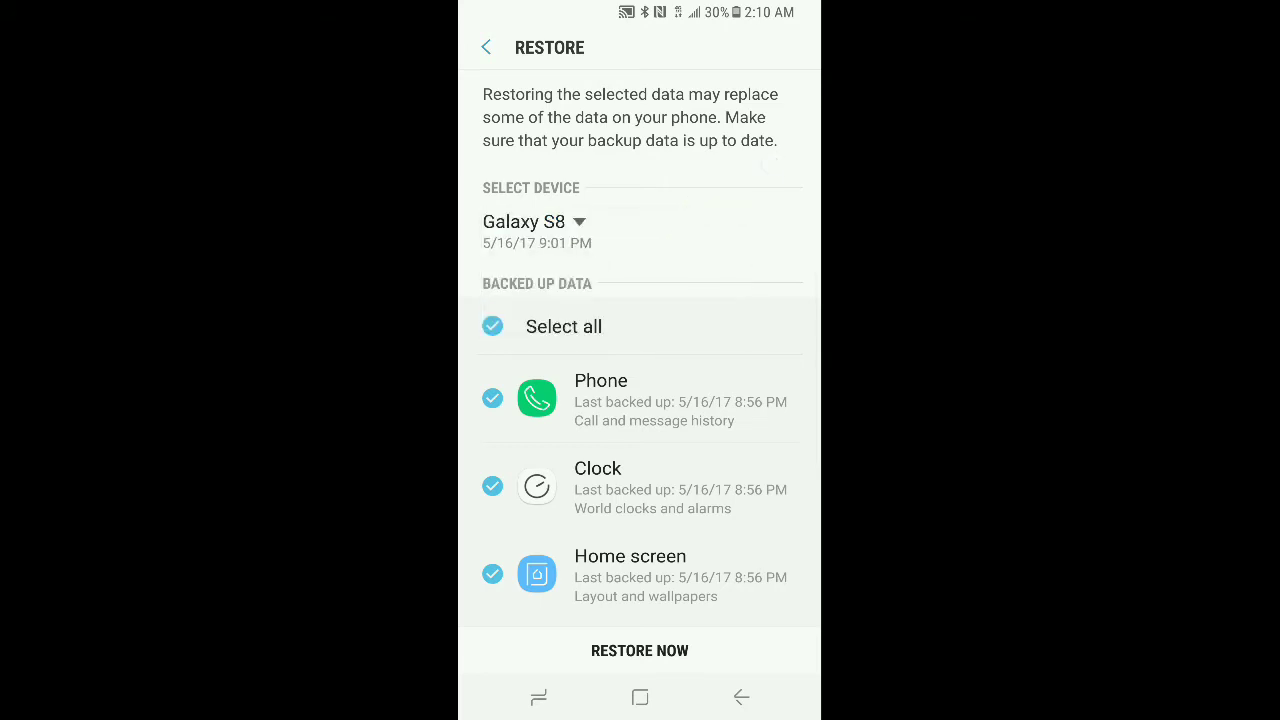
# Untick Home screen and Apps in the list of backed-up data to restore
pyautogui.scroll(-3)
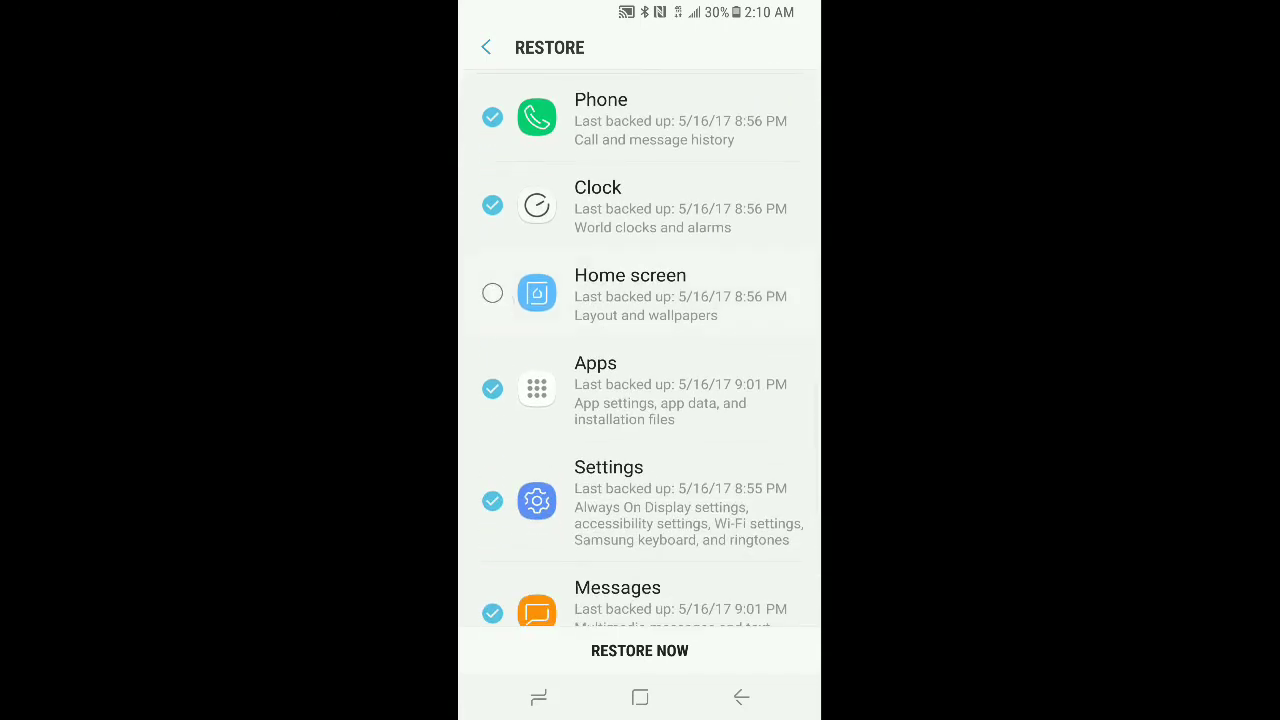
pyautogui.click(492, 388)
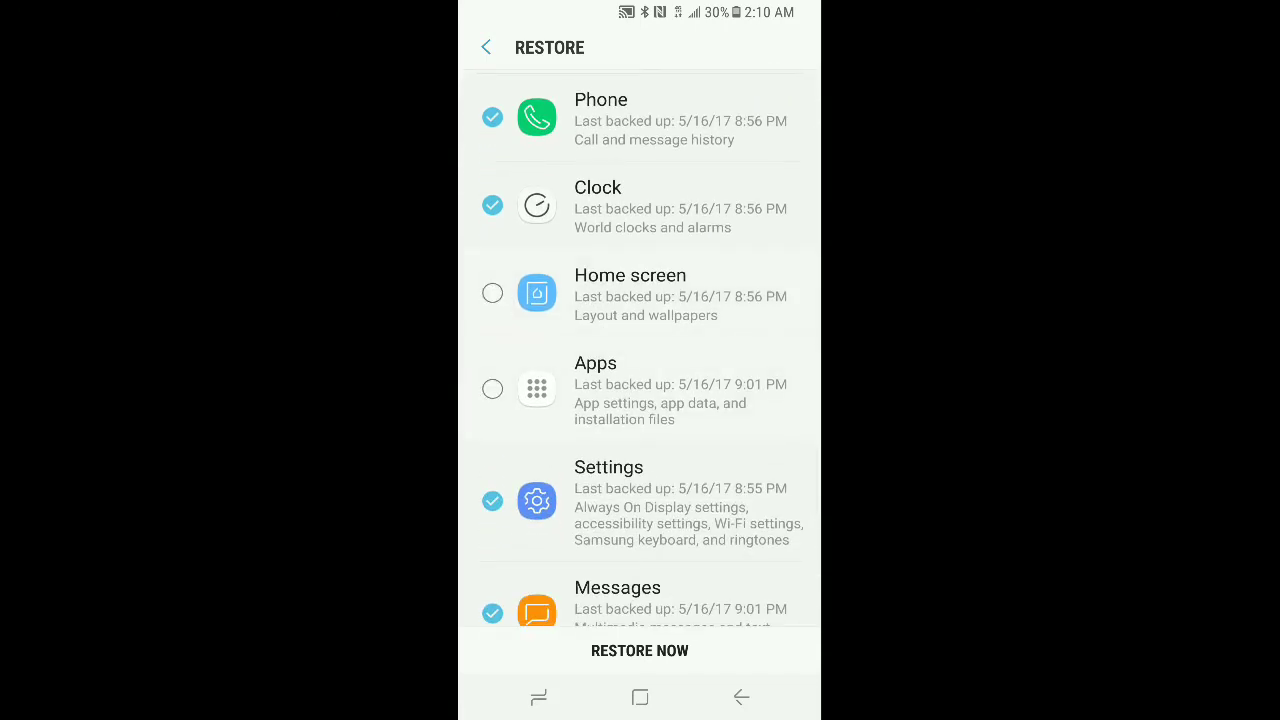
pyautogui.scroll(-3)
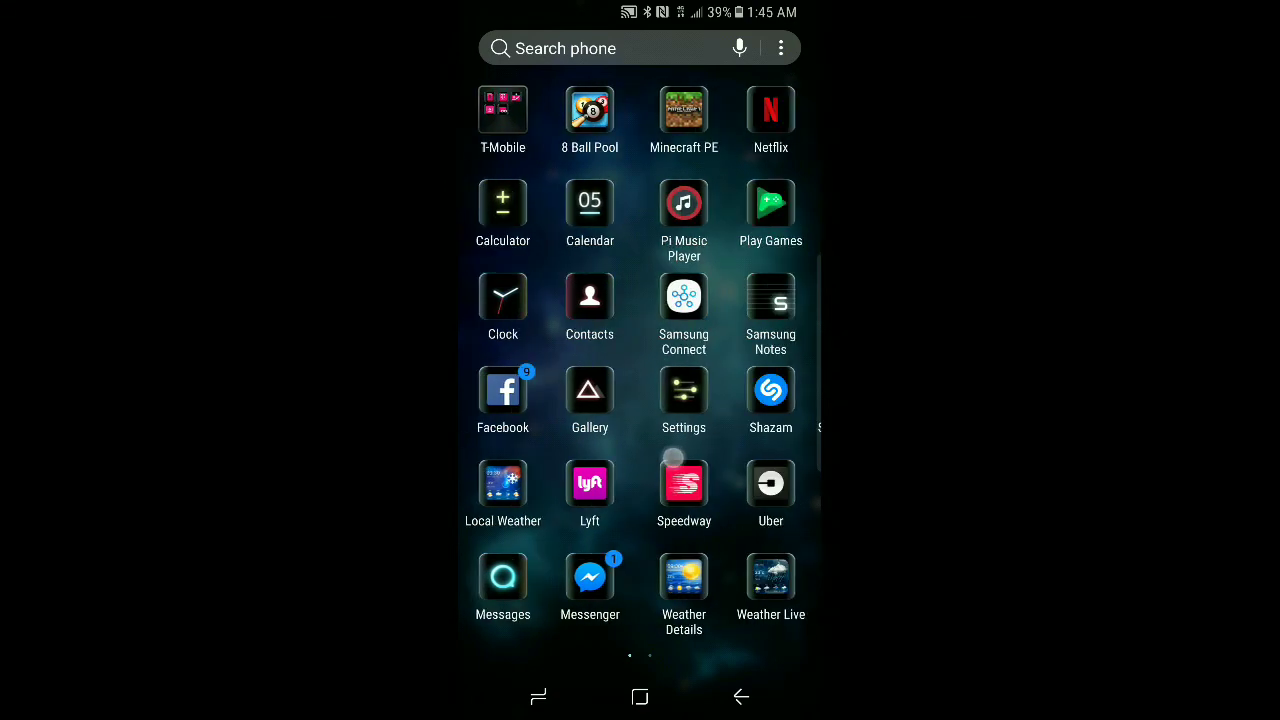
# Scroll the app drawer to where Pandora, Play Store, Snapchat and Xbox have reappeared
pyautogui.hscroll(-3)
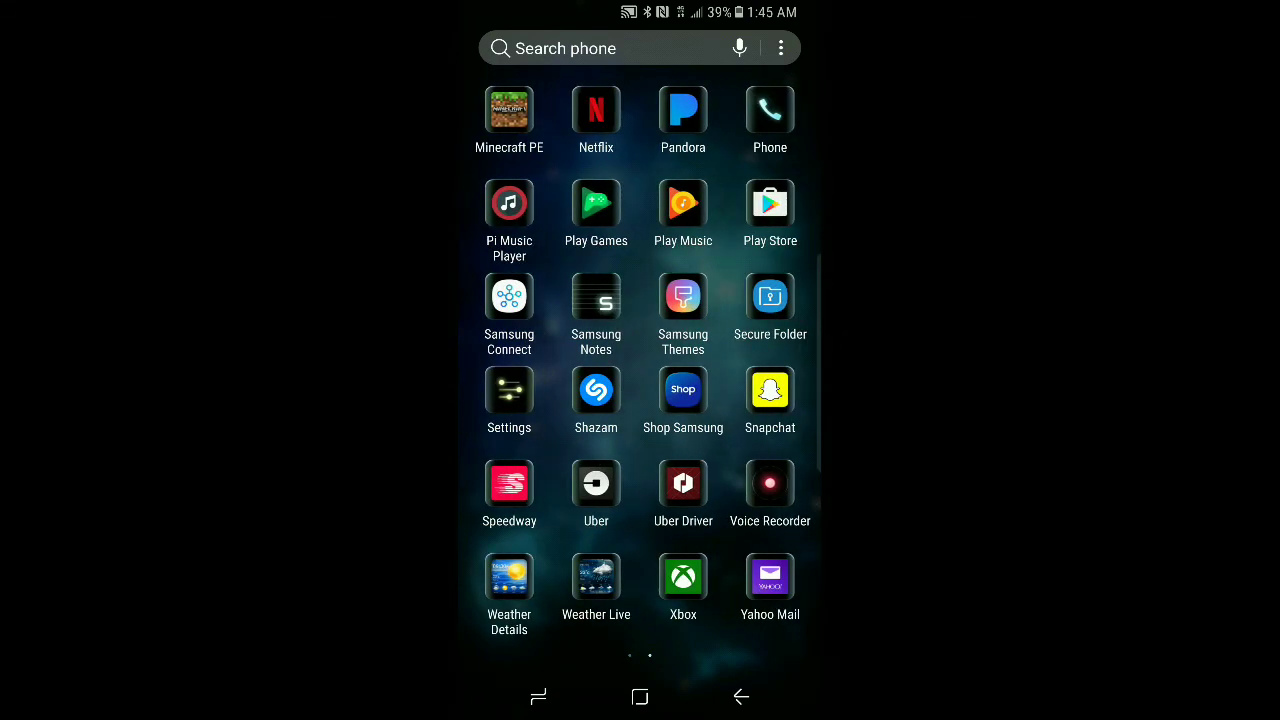